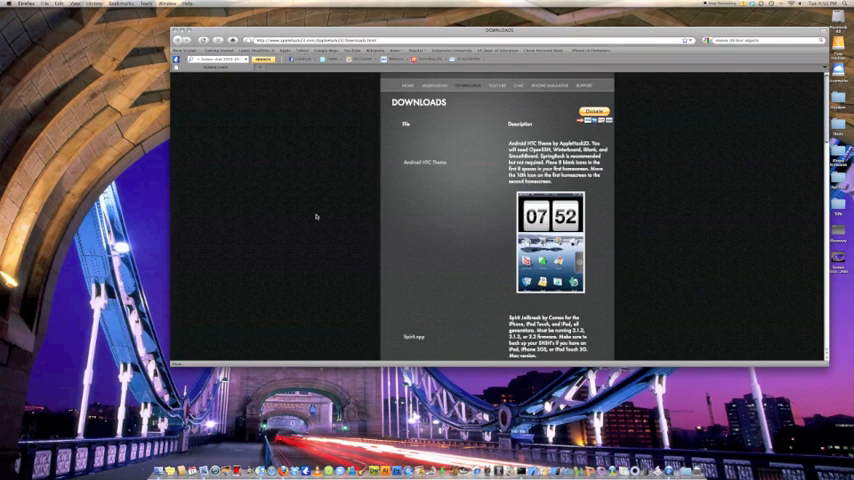
# Scroll through the downloads page, then close the Safari window to reveal the desktop
pyautogui.scroll(-3)
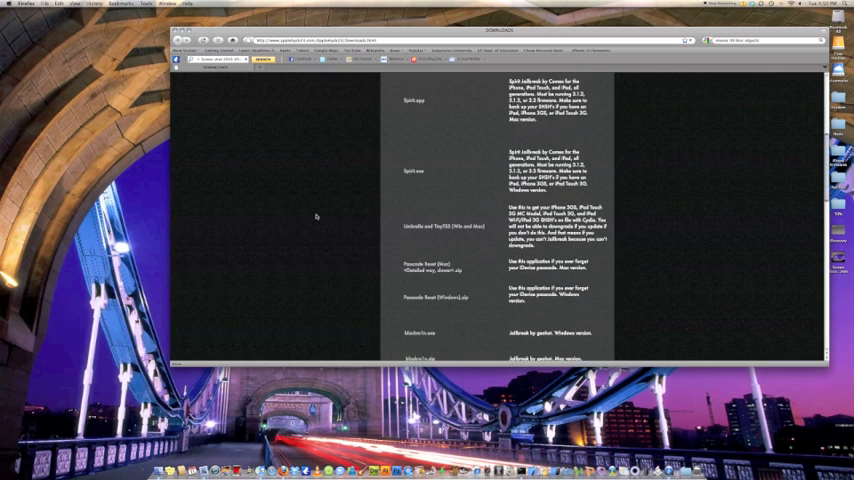
pyautogui.scroll(-3)
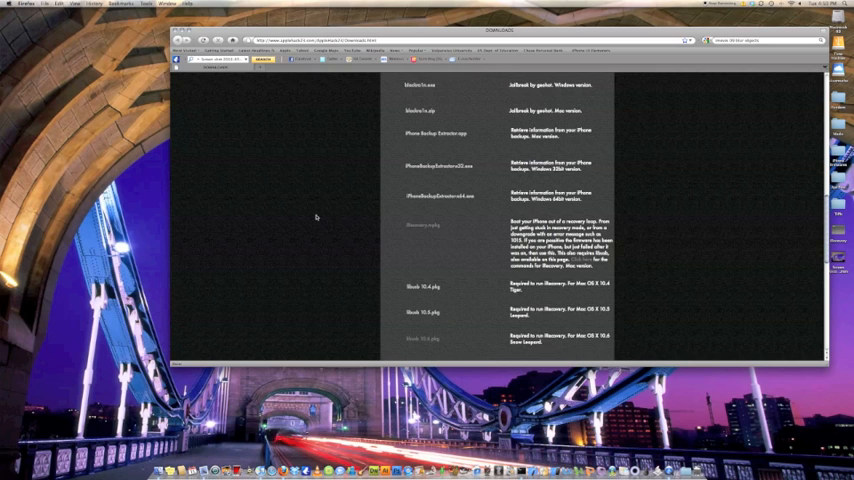
pyautogui.scroll(-3)
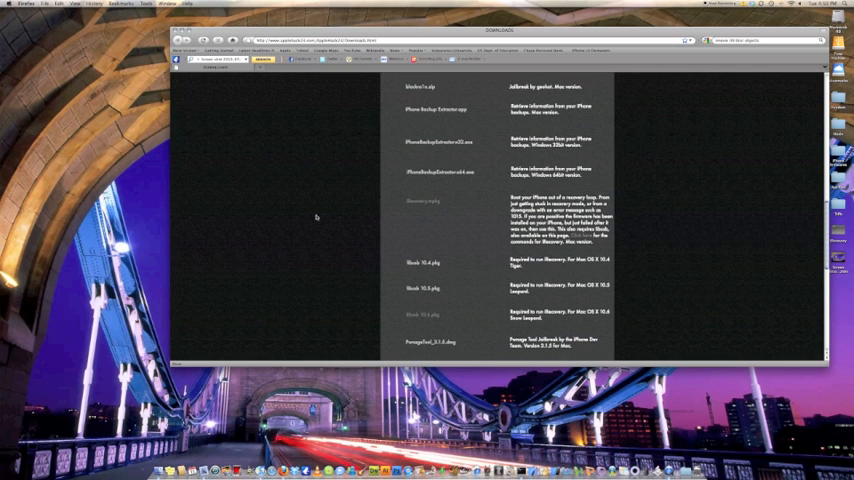
pyautogui.scroll(-3)
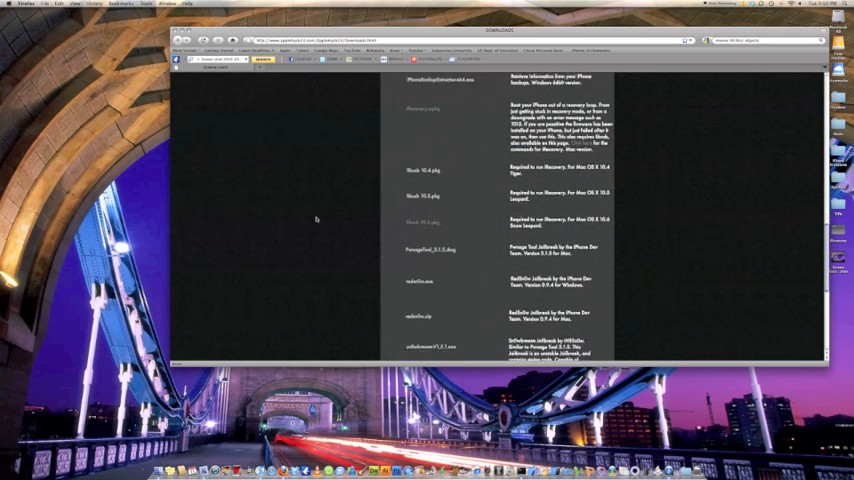
pyautogui.scroll(-3)
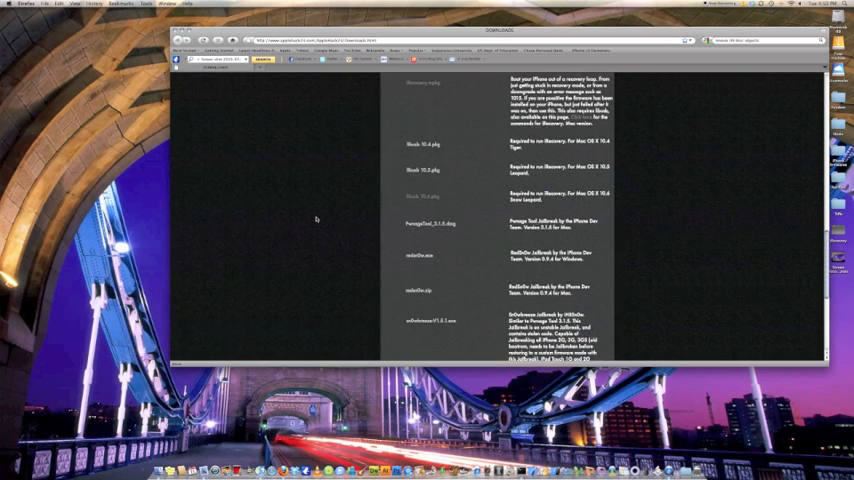
pyautogui.scroll(-3)
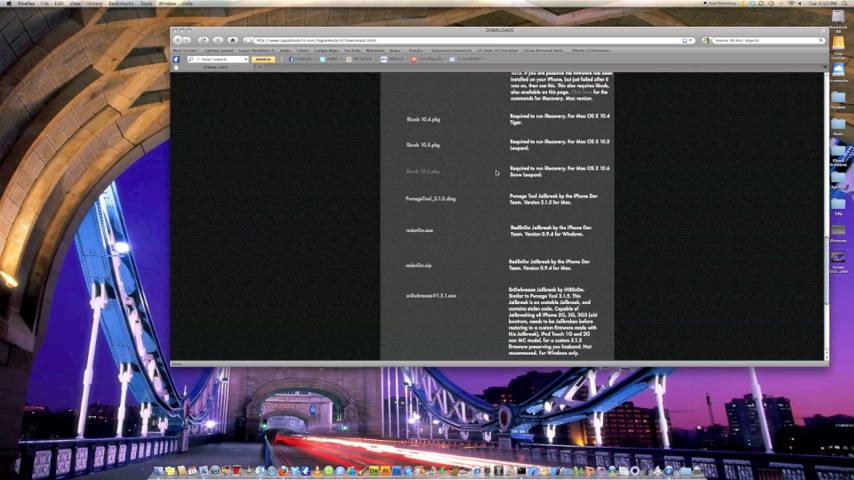
pyautogui.scroll(-3)
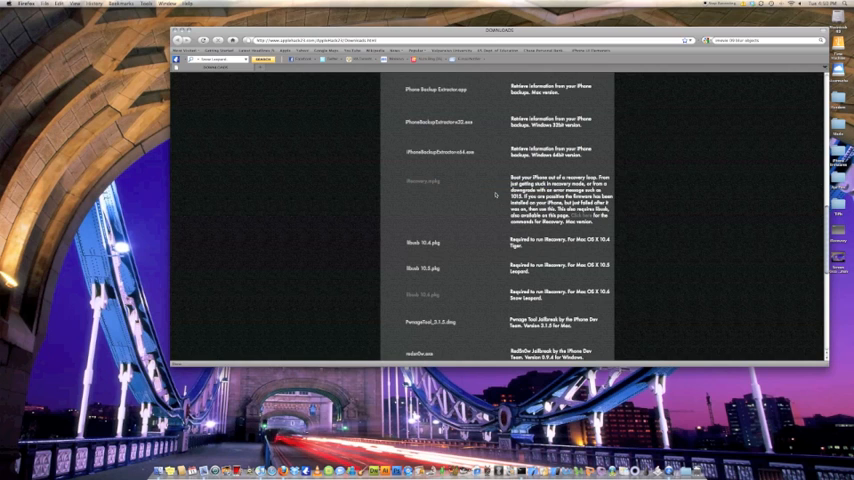
pyautogui.scroll(-3)
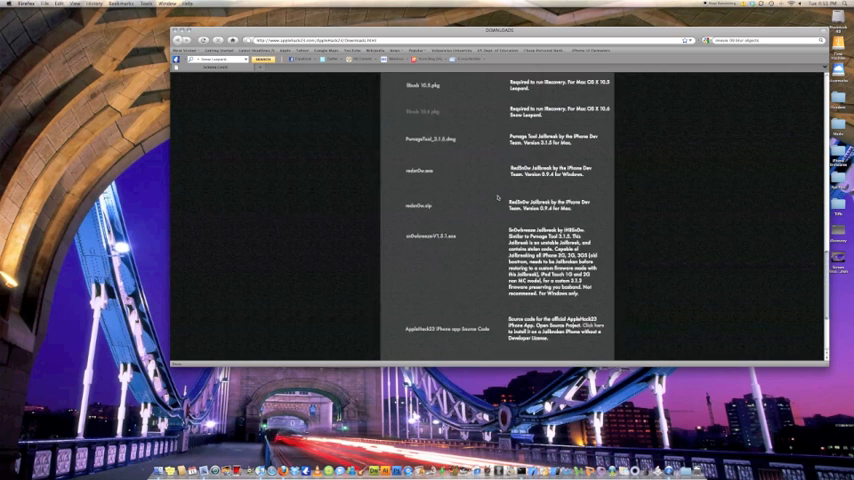
pyautogui.scroll(-3)
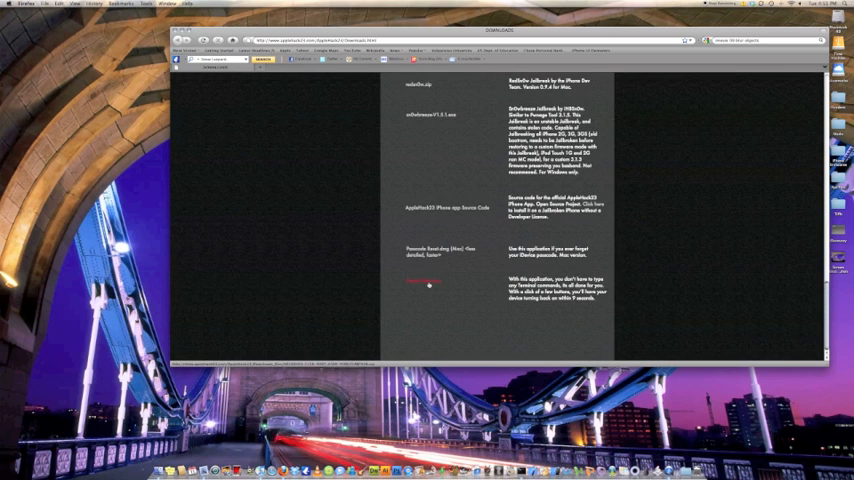
pyautogui.click(422, 282)
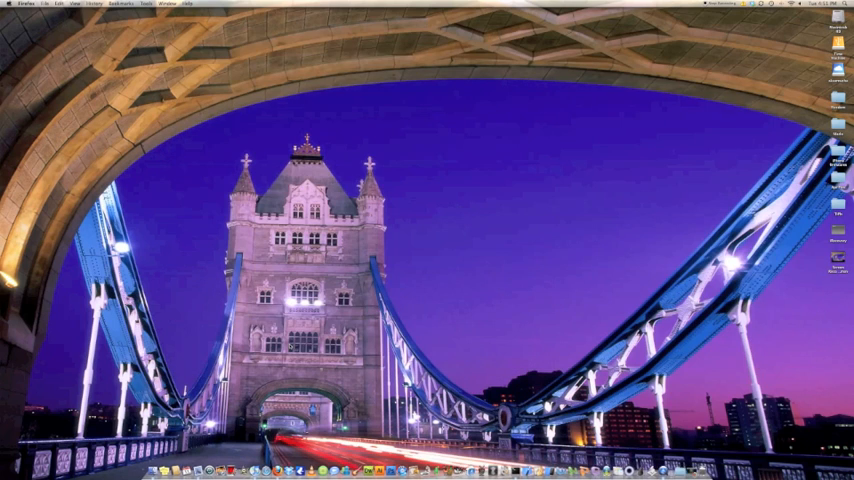
pyautogui.click(500, 460)
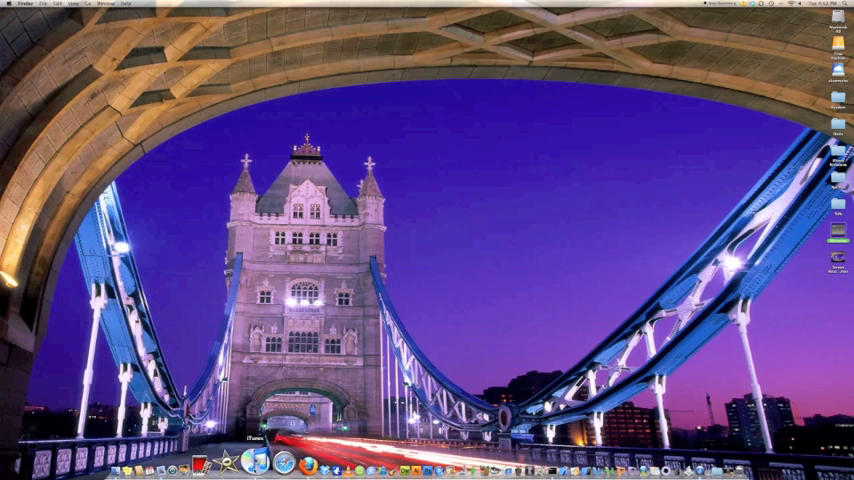
# Launch iTunes from the Dock and confirm restoring the connected iPhone's software
pyautogui.click(268, 466)
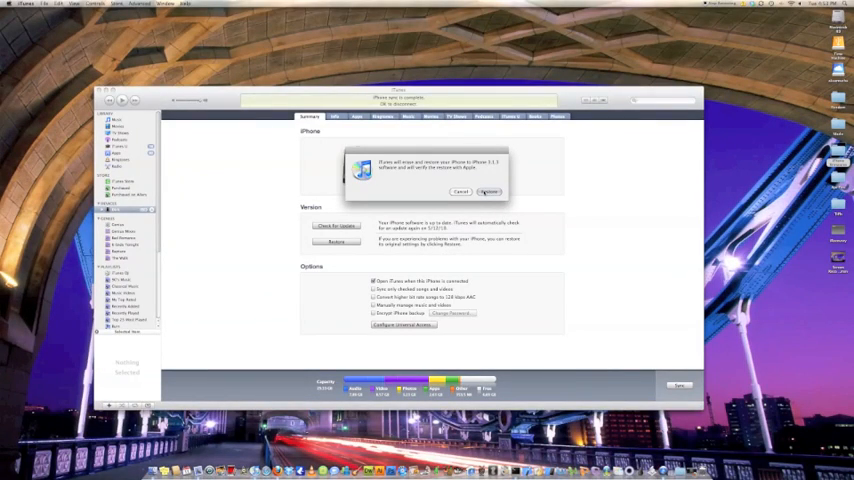
pyautogui.click(488, 192)
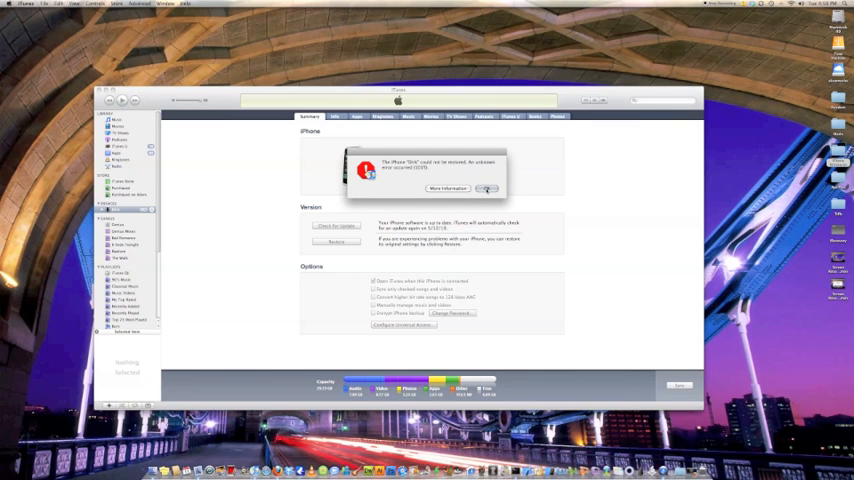
# Dismiss the restore error alert and the recovery-mode notice that follows it
pyautogui.click(486, 188)
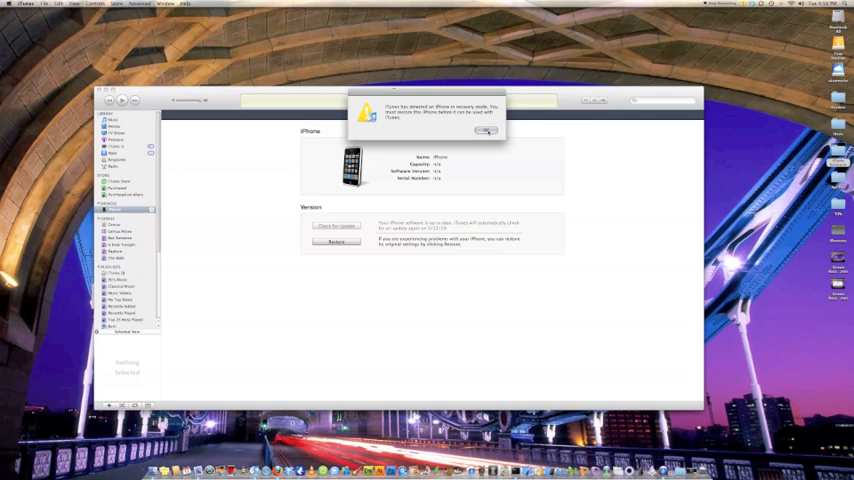
pyautogui.click(486, 132)
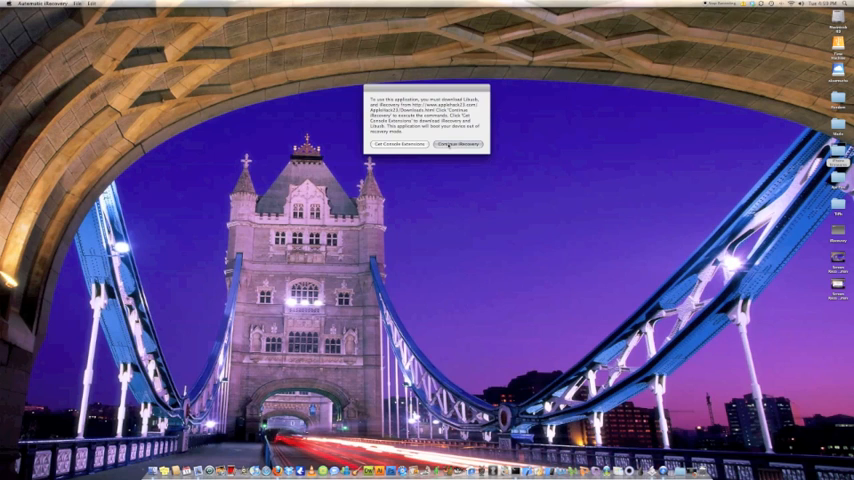
# Acknowledge Faster iRecovery's startup notice so the tool proceeds
pyautogui.click(456, 144)
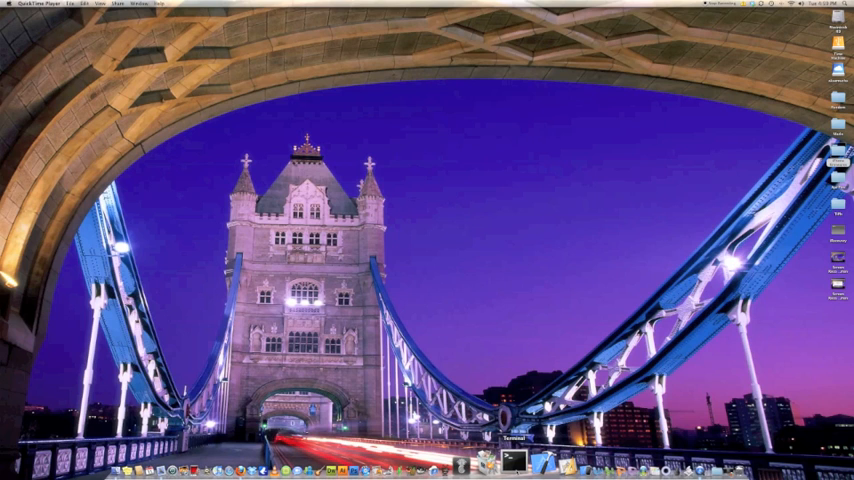
pyautogui.click(512, 462)
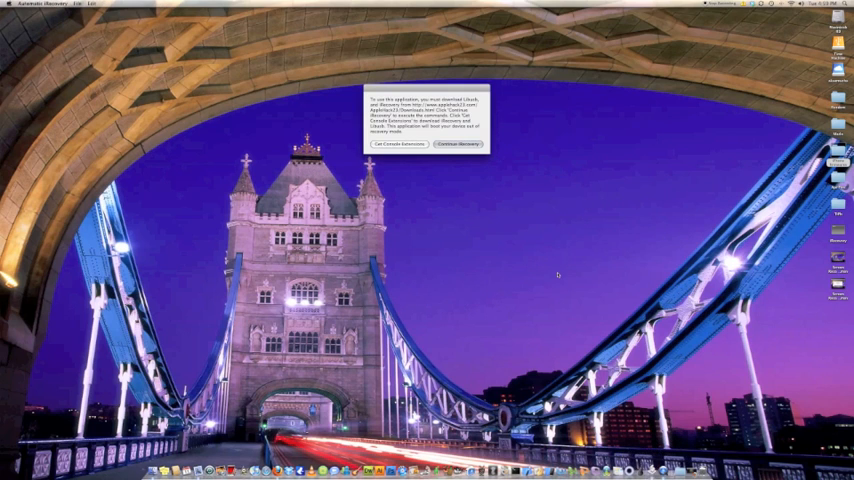
# Acknowledge the Faster iRecovery startup notice again and continue over the clear desktop
pyautogui.click(458, 144)
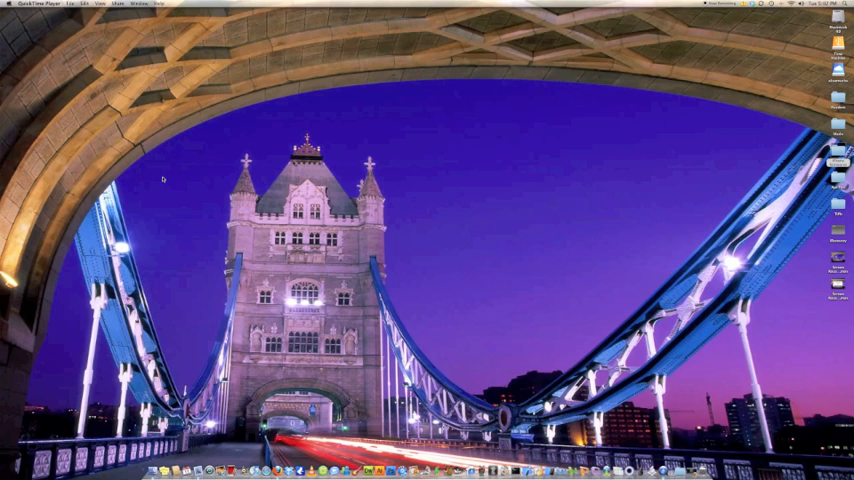
pyautogui.moveTo(478, 244)
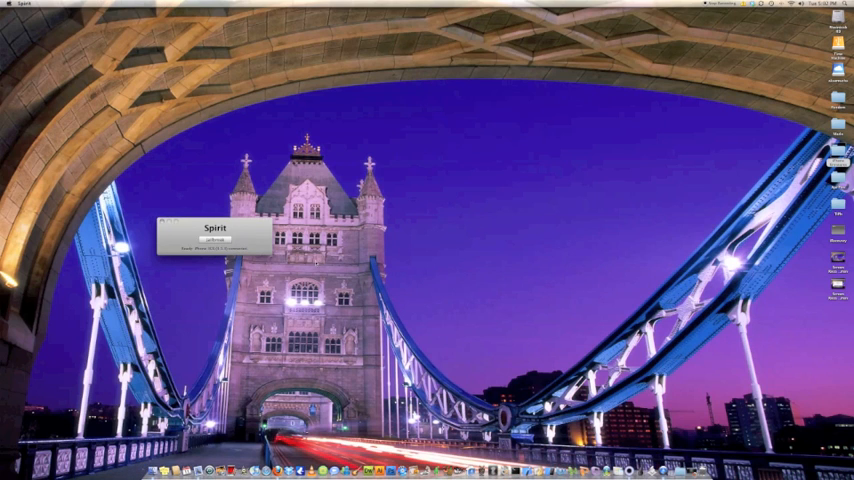
pyautogui.moveTo(136, 228)
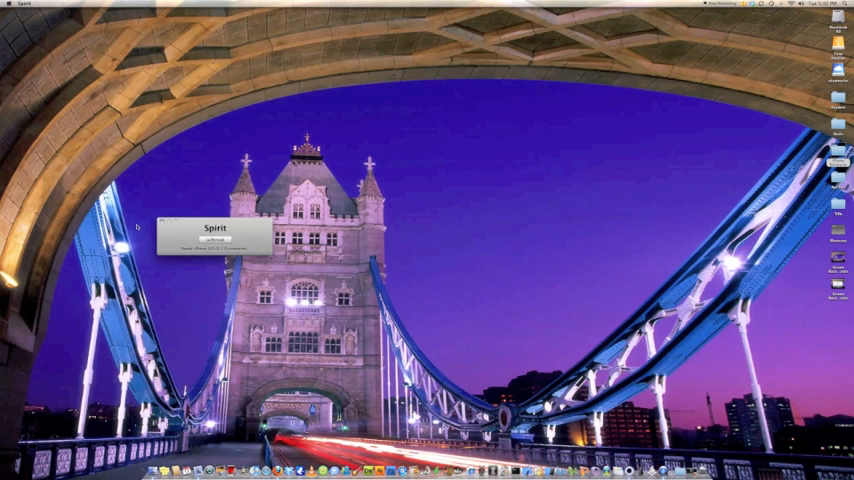